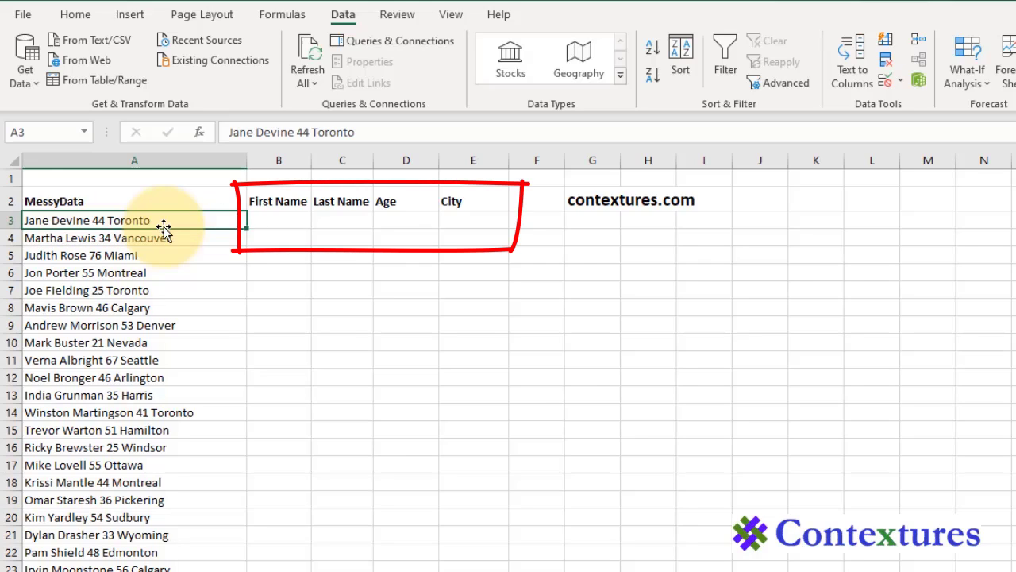
left_click(75, 14)
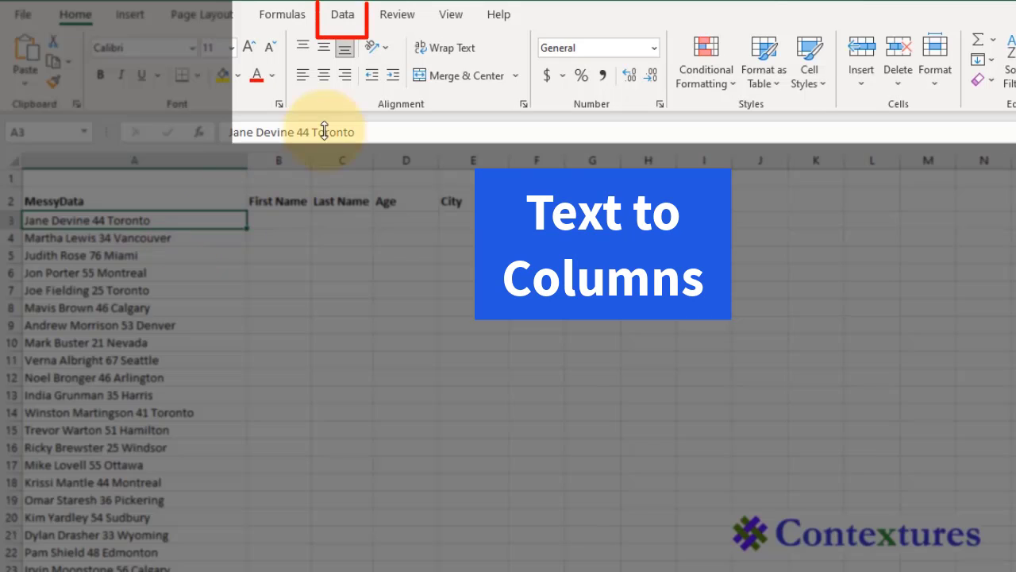
left_click(343, 14)
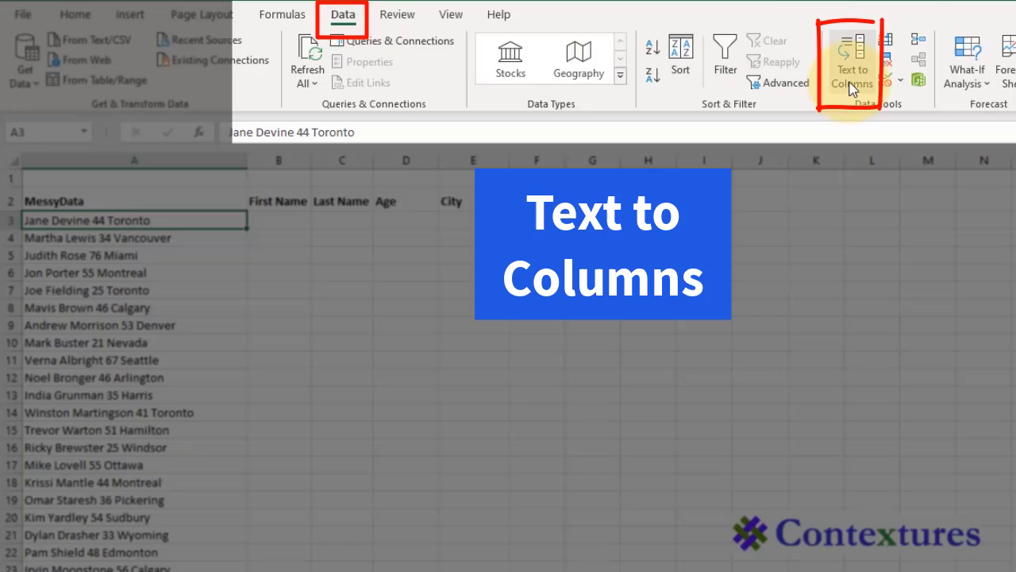
mouse_move(852, 67)
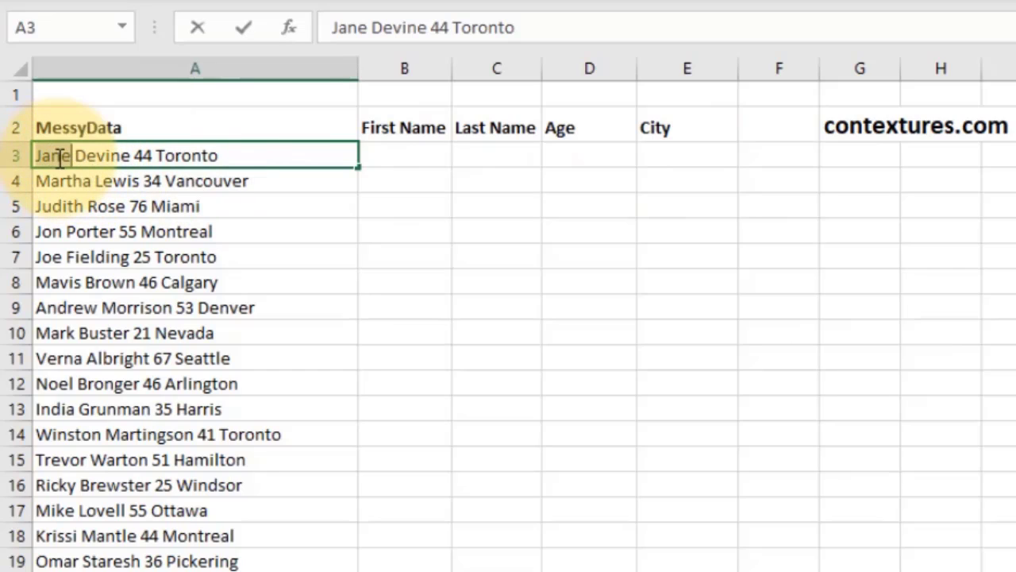
left_click(405, 155)
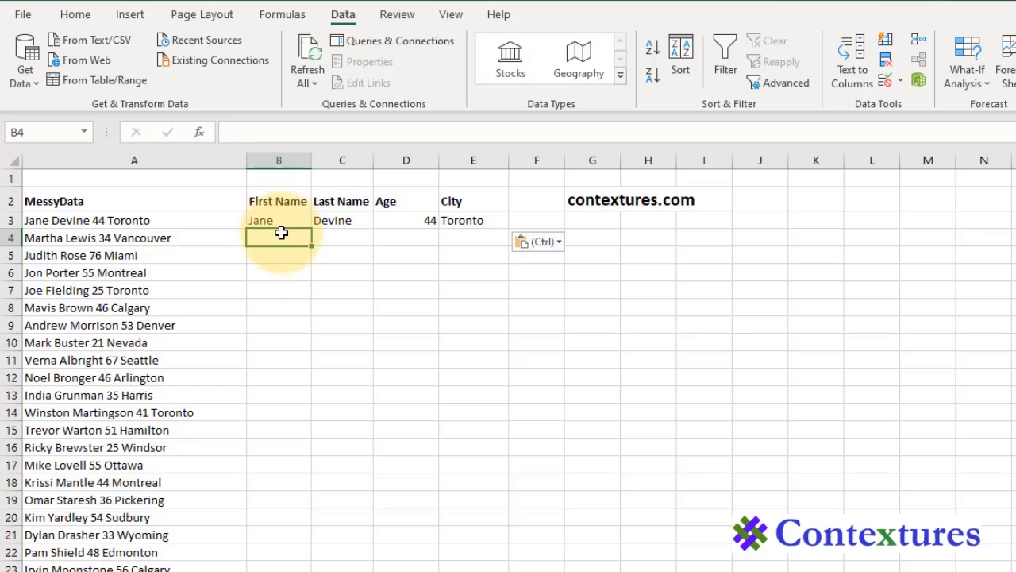
- Flash Fill the remaining first names (Martha, Judith through Irvin) with Ctrl+E
key("ctrl+e")
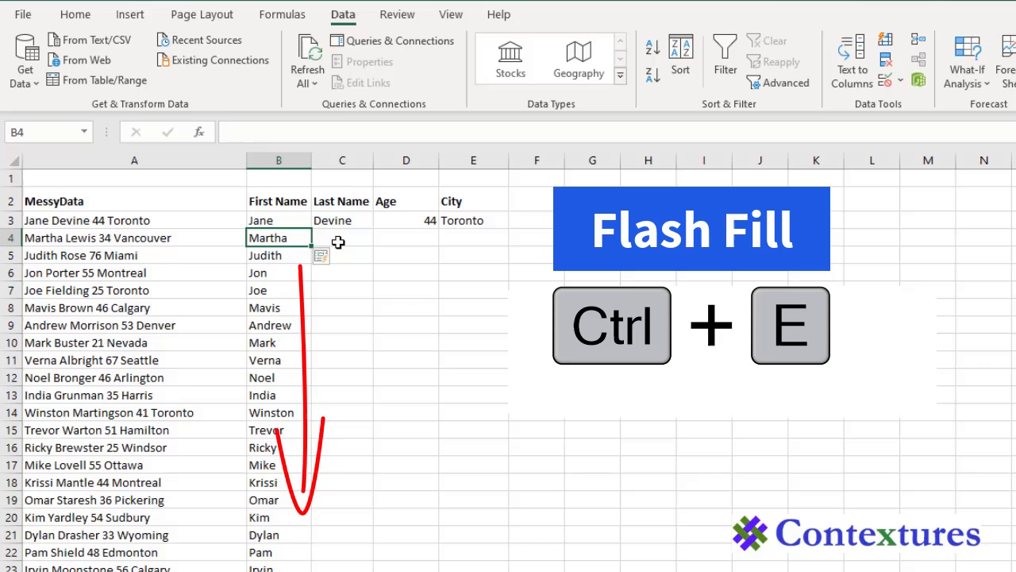
left_click(342, 238)
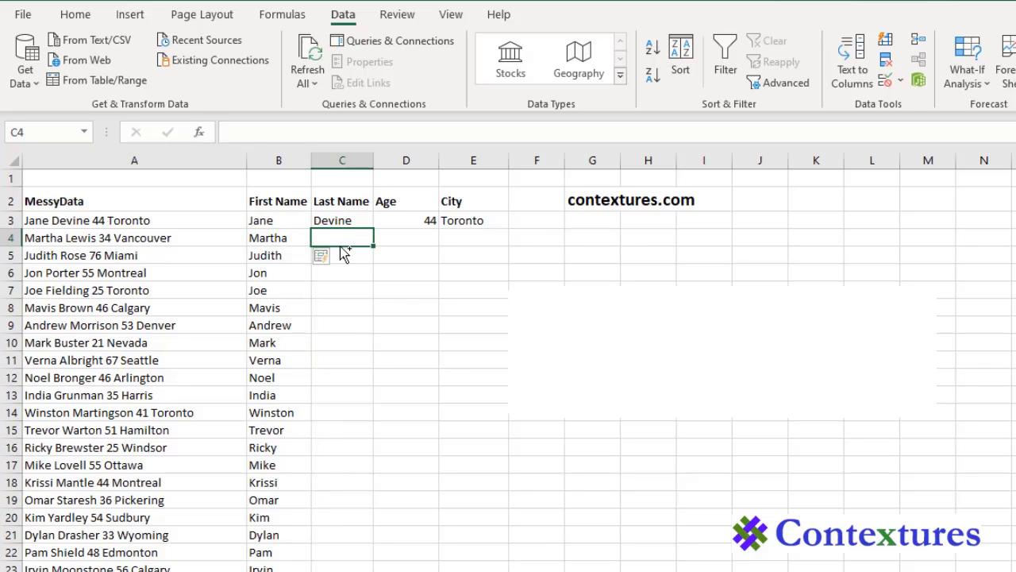